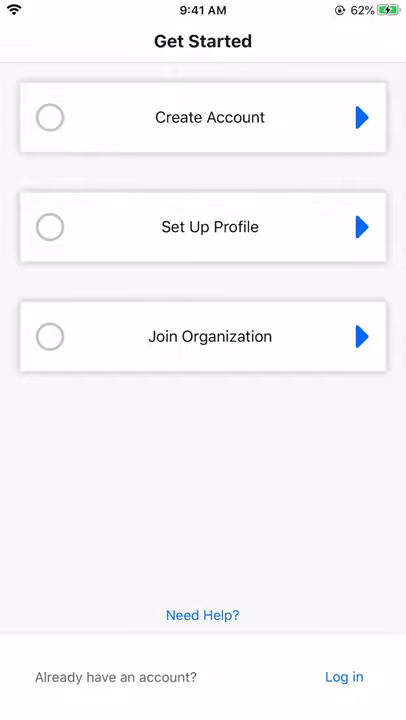
Step: Expand Create Account and open the 'Email, phone, and password' form
{"action": "left_click", "coordinate": [203, 117]}
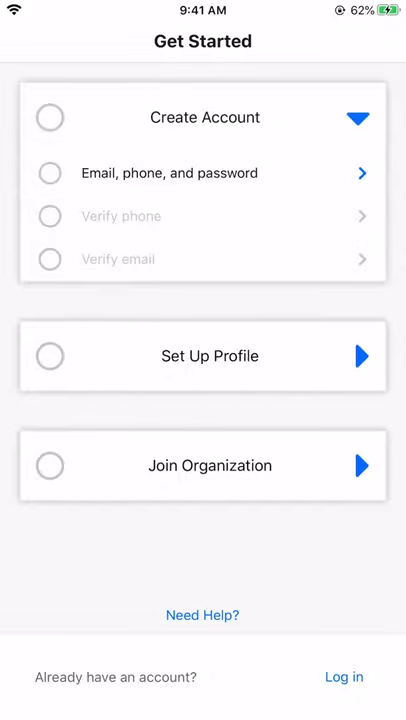
{"action": "left_click", "coordinate": [203, 173]}
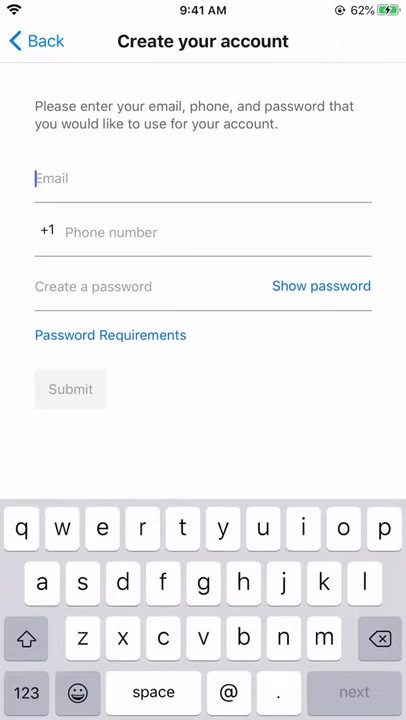
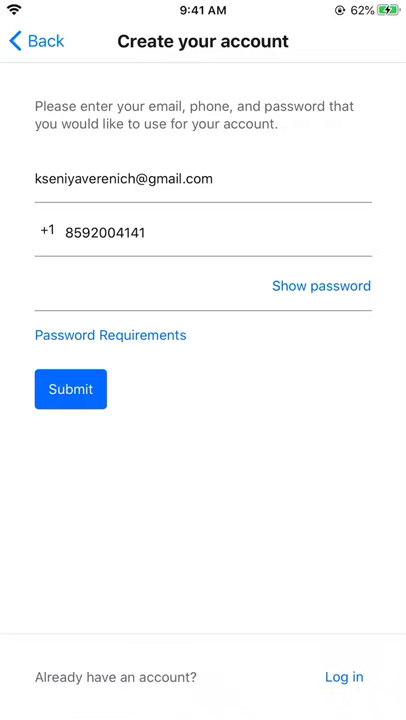
Step: Submit the account details, decline saving the password, and proceed to phone verification
{"action": "left_click", "coordinate": [70, 388]}
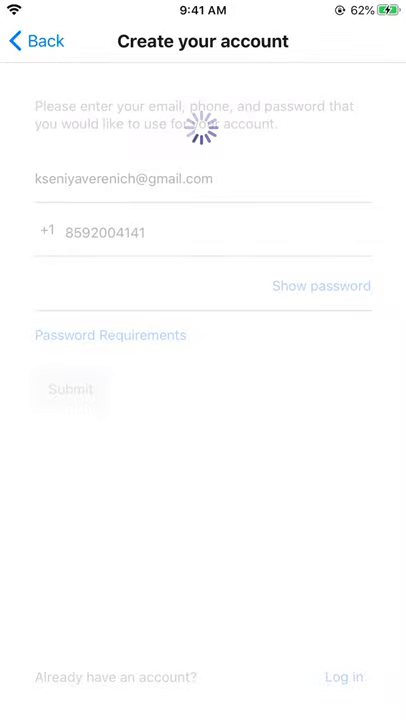
{"action": "left_click", "coordinate": [66, 389]}
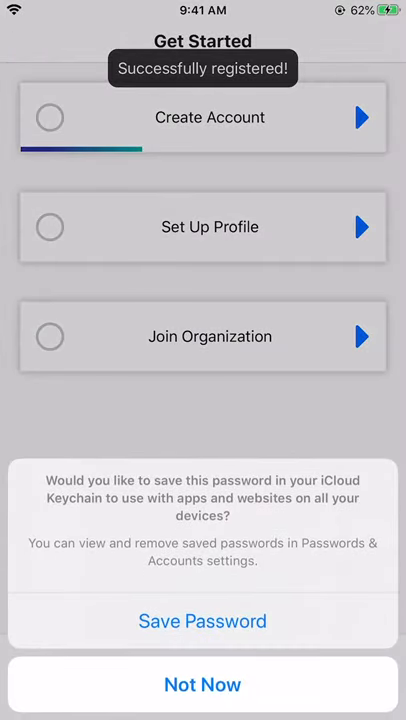
{"action": "left_click", "coordinate": [202, 684]}
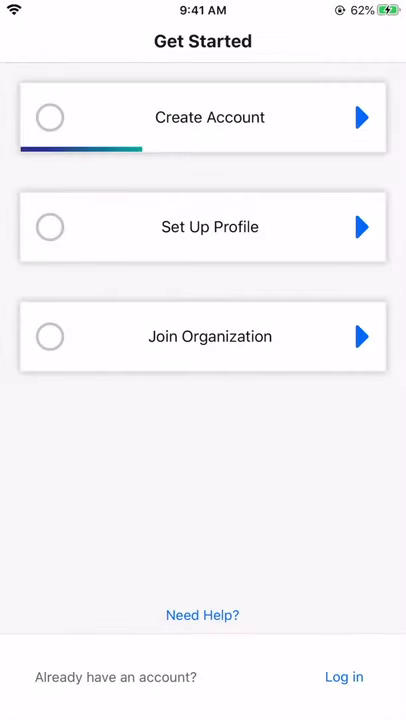
{"action": "left_click", "coordinate": [203, 117]}
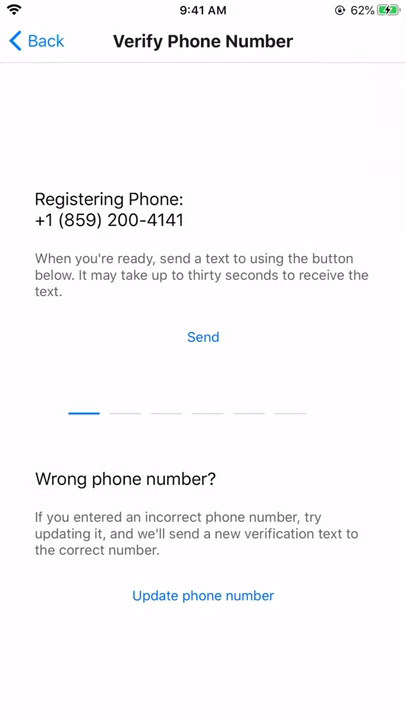
Step: Send the phone verification text, confirm the email via the Mail link, and start profile picture setup
{"action": "left_click", "coordinate": [203, 336]}
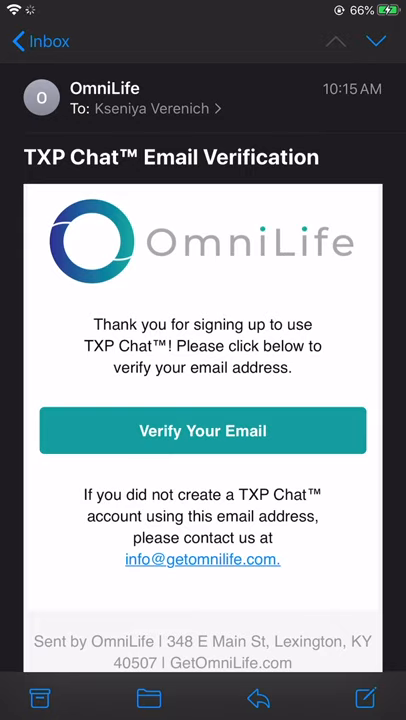
{"action": "left_click", "coordinate": [202, 431]}
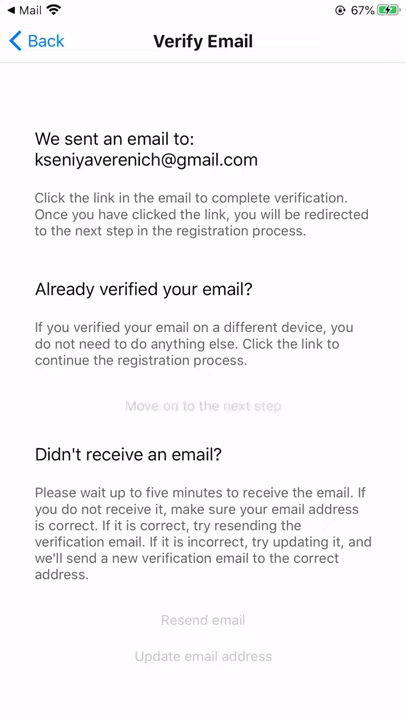
{"action": "left_click", "coordinate": [203, 406]}
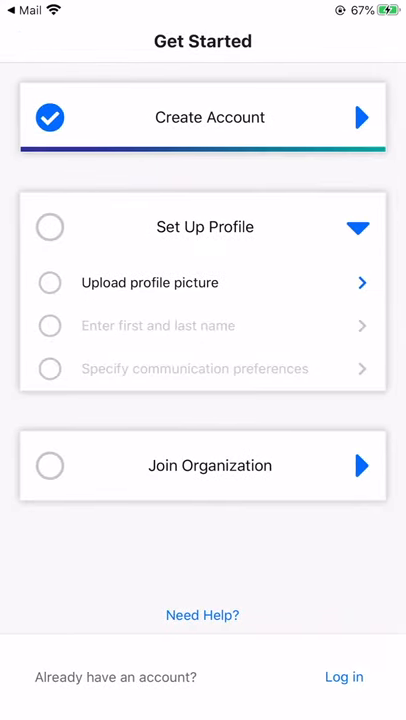
{"action": "left_click", "coordinate": [148, 282]}
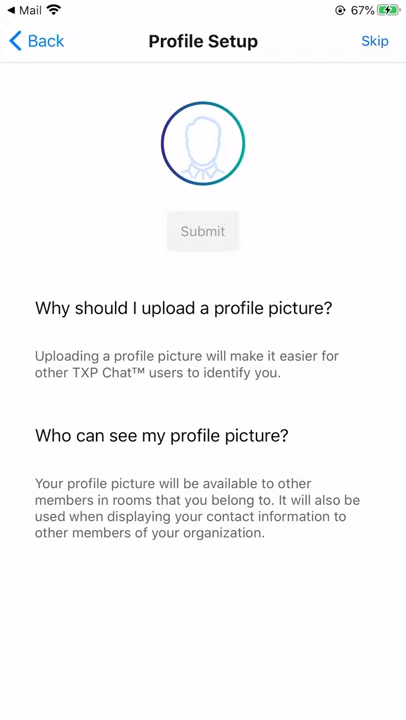
Step: Skip the profile picture, acknowledge the alert, and open the first and last name step
{"action": "left_click", "coordinate": [374, 41]}
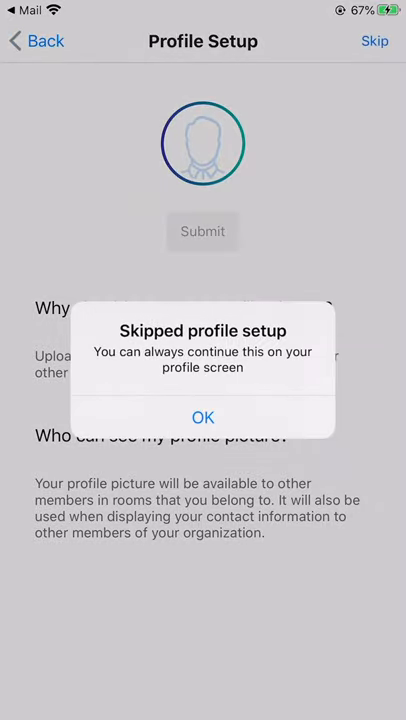
{"action": "left_click", "coordinate": [202, 417]}
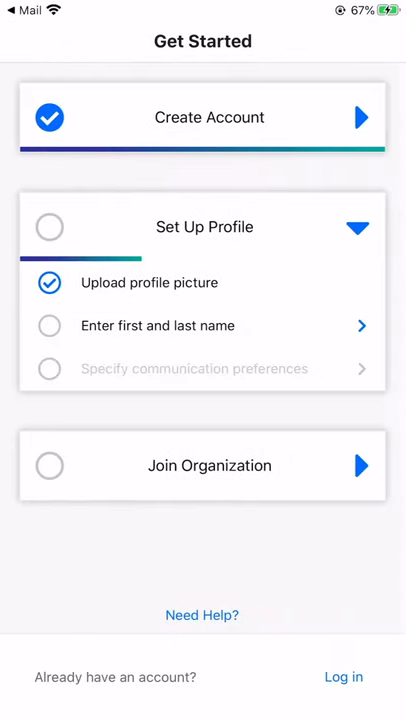
{"action": "left_click", "coordinate": [203, 325]}
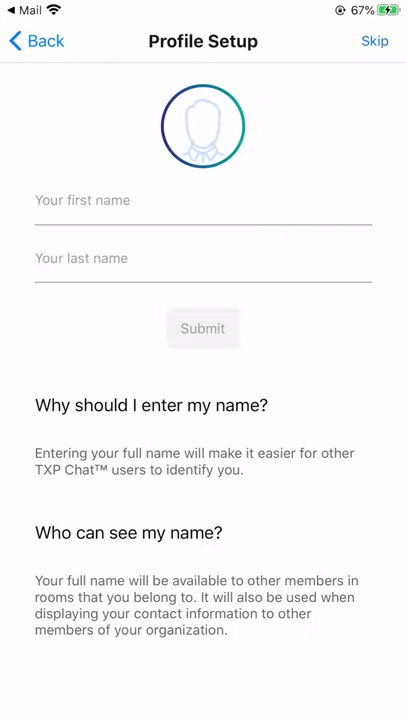
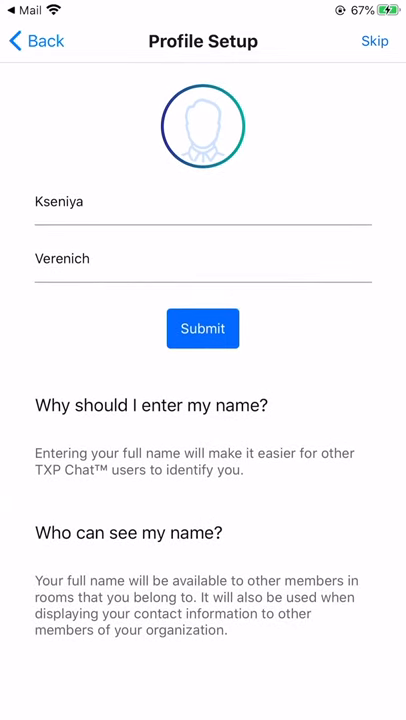
{"action": "left_click", "coordinate": [202, 328]}
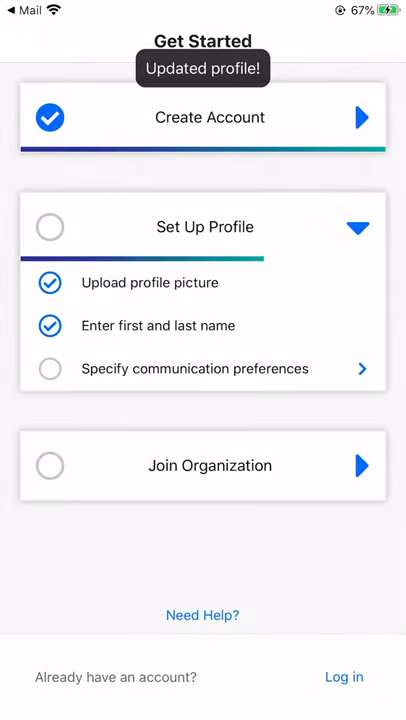
Step: Enter 'text 2am - 7am before call' as the communication preference and submit it
{"action": "left_click", "coordinate": [196, 368]}
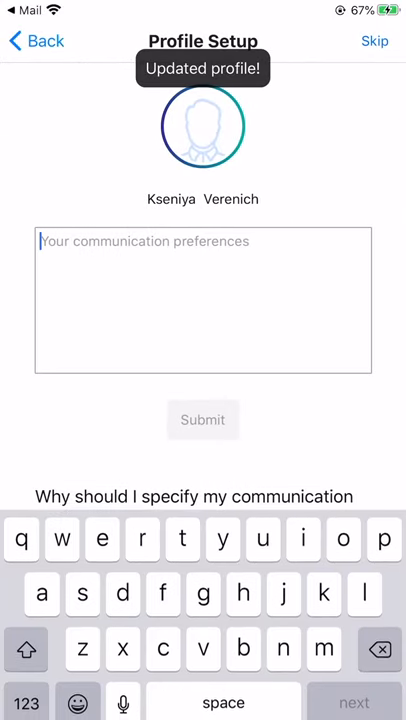
{"action": "type", "text": "tex"}
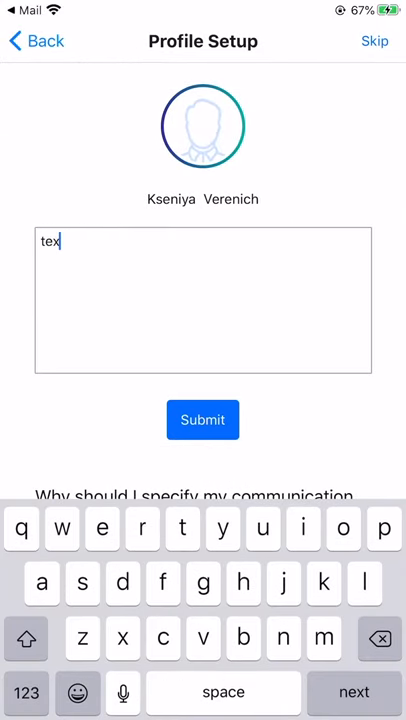
{"action": "type", "text": "t"}
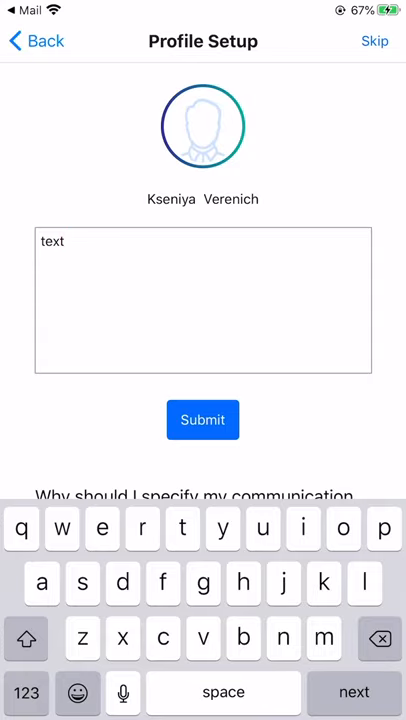
{"action": "type", "text": "2"}
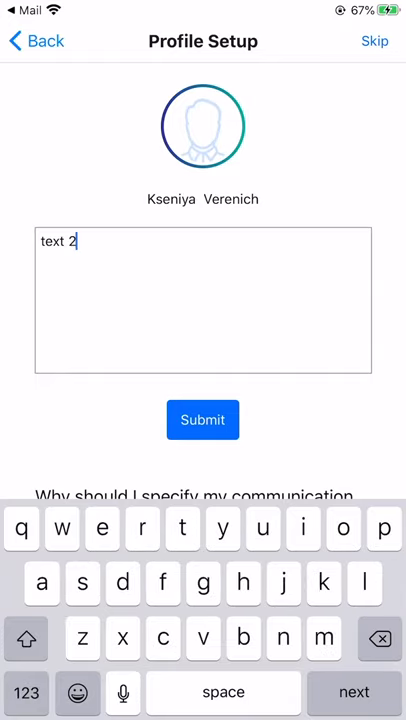
{"action": "type", "text": "am - 7am before call"}
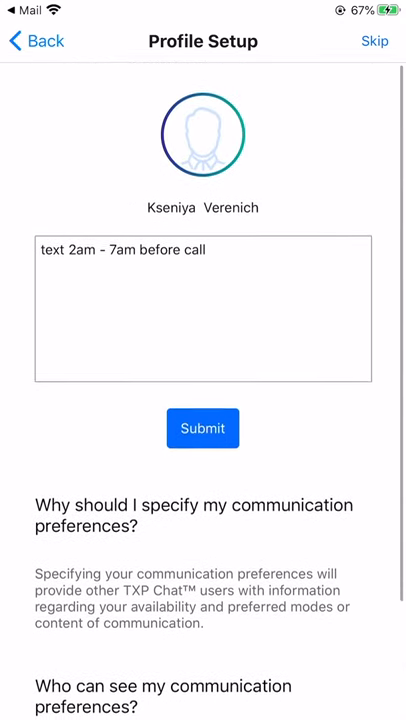
{"action": "left_click", "coordinate": [202, 428]}
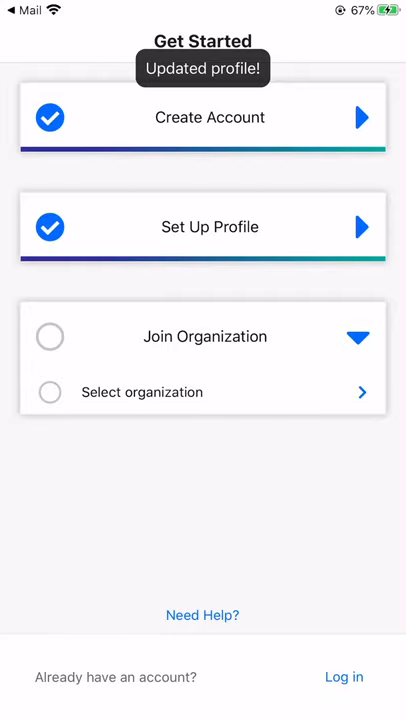
{"action": "left_click", "coordinate": [142, 391]}
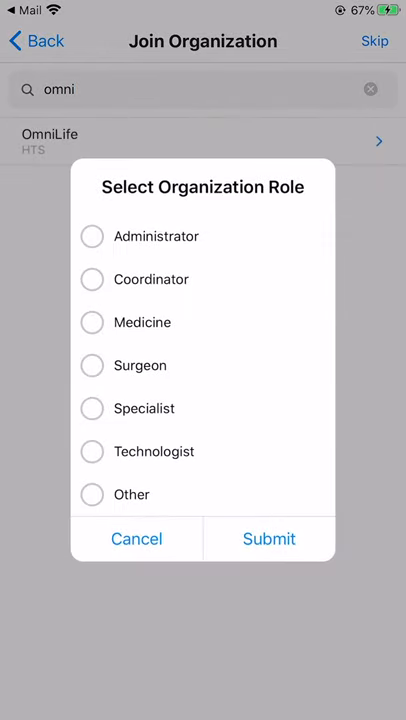
{"action": "left_click", "coordinate": [92, 451]}
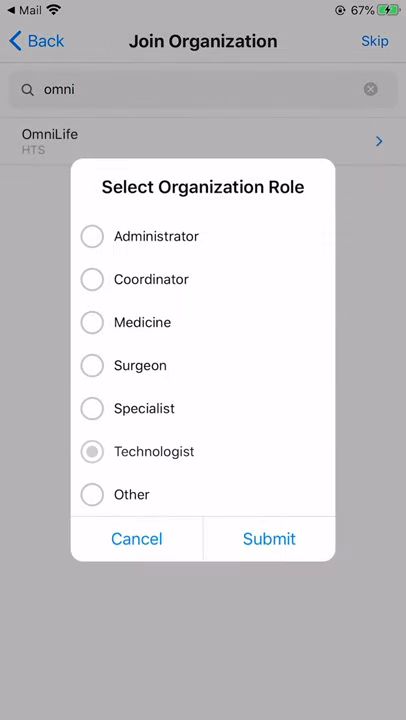
{"action": "left_click", "coordinate": [269, 538]}
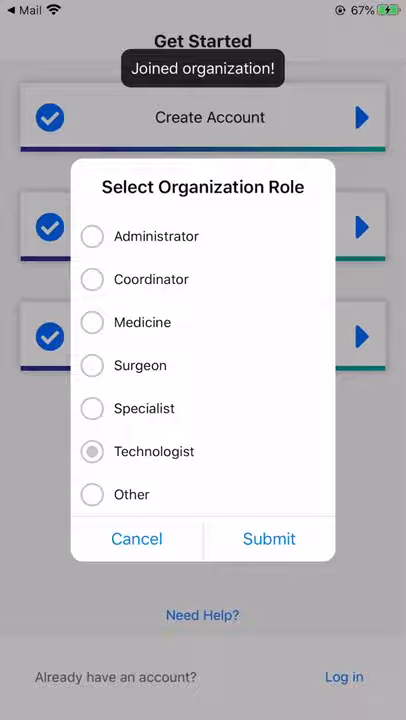
{"action": "left_click", "coordinate": [269, 539]}
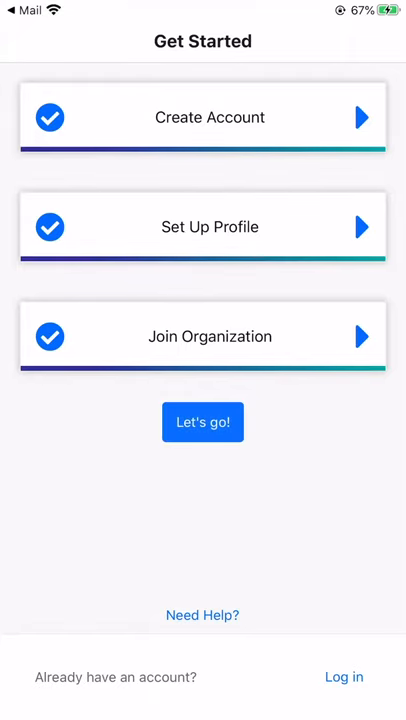
{"action": "left_click", "coordinate": [202, 421]}
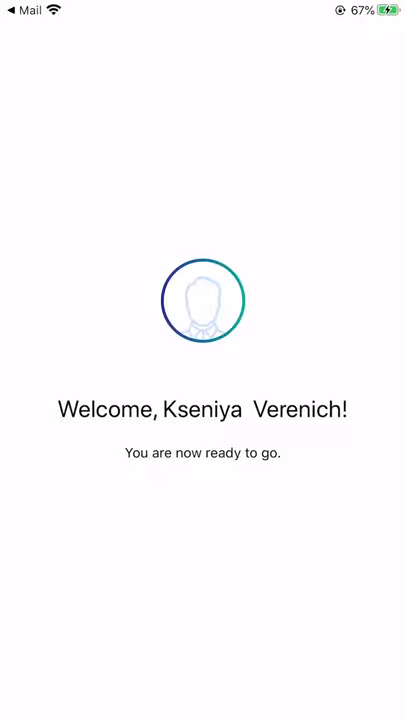